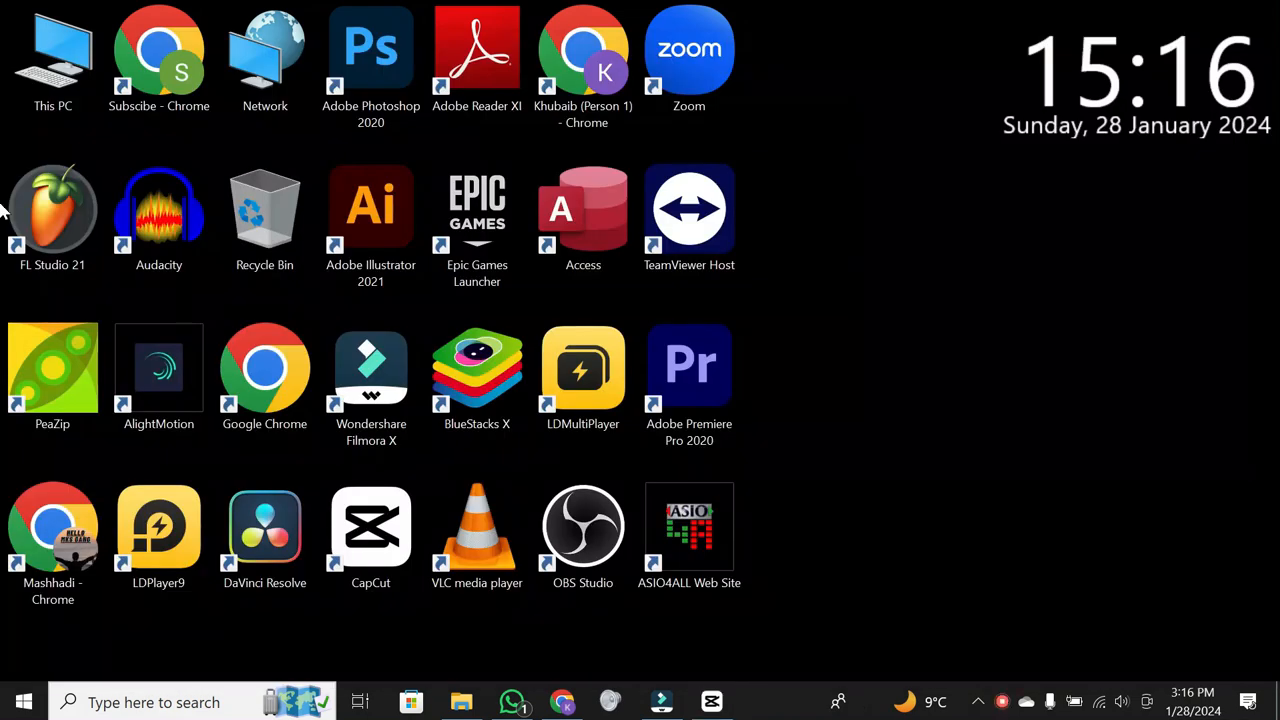
pyautogui.moveTo(5, 345)
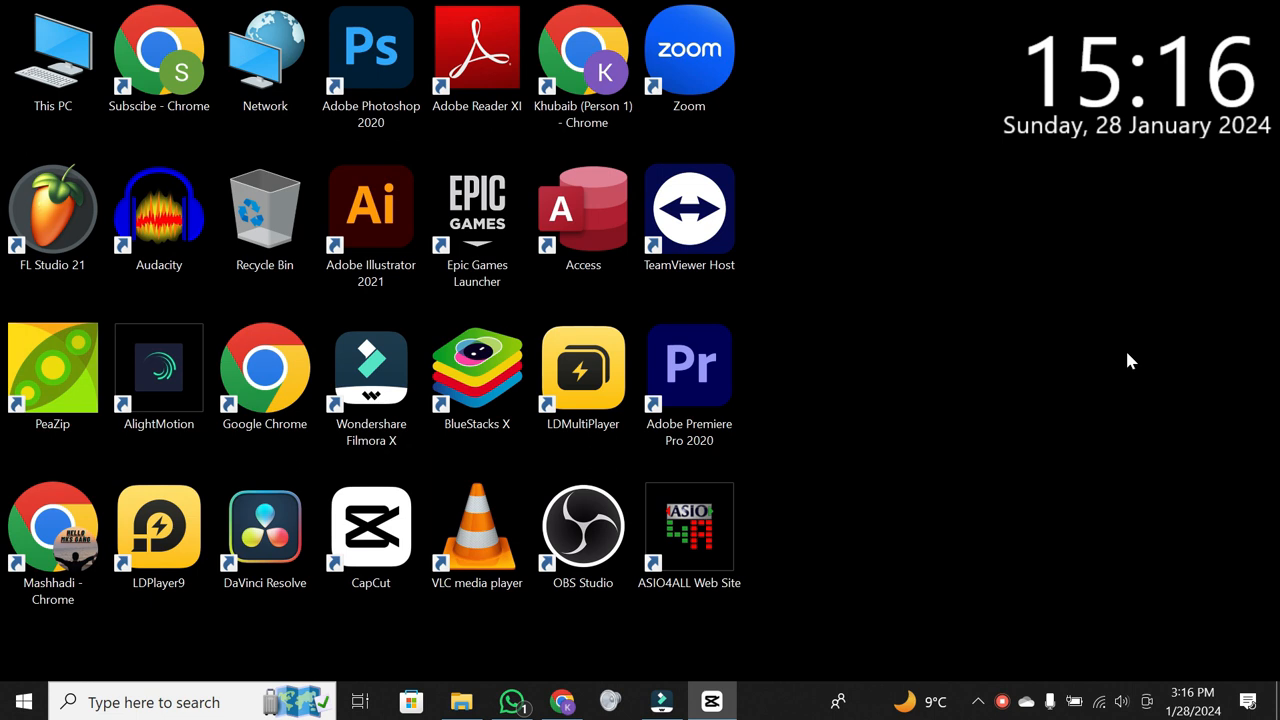
pyautogui.moveTo(713, 685)
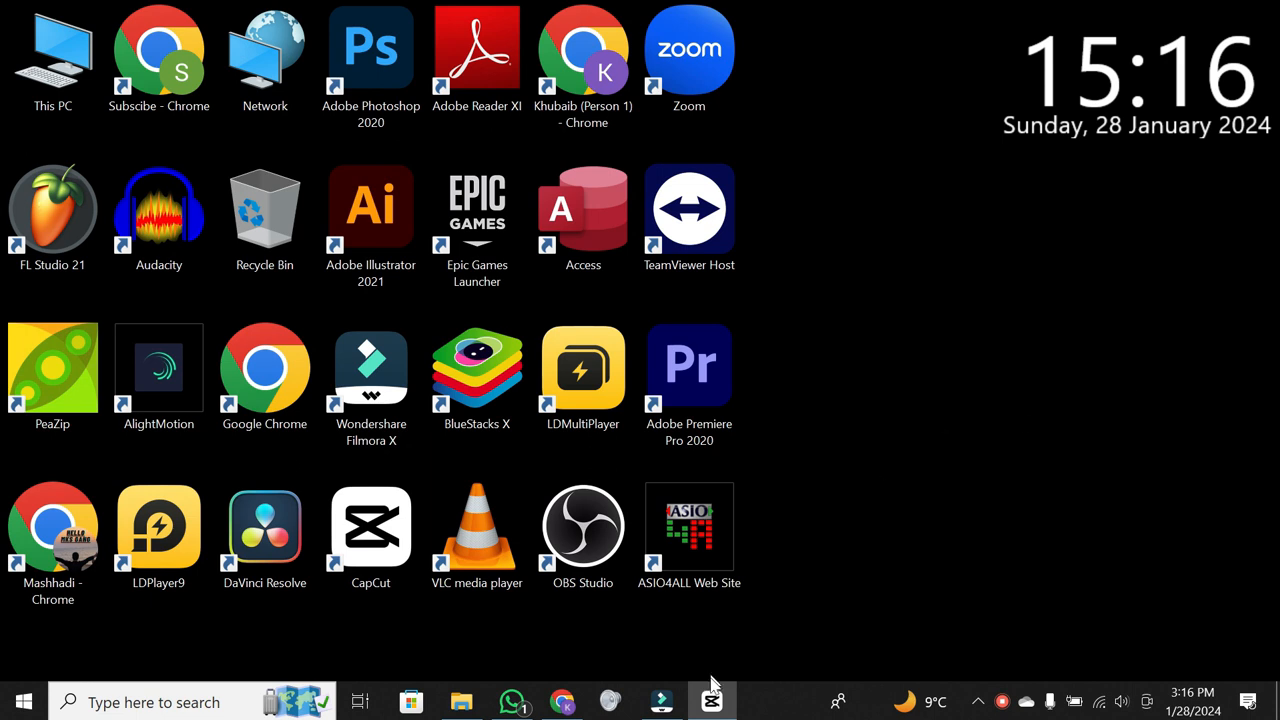
# - Import the MP3 file and place it on a new audio track beneath the video clip
pyautogui.click(712, 701)
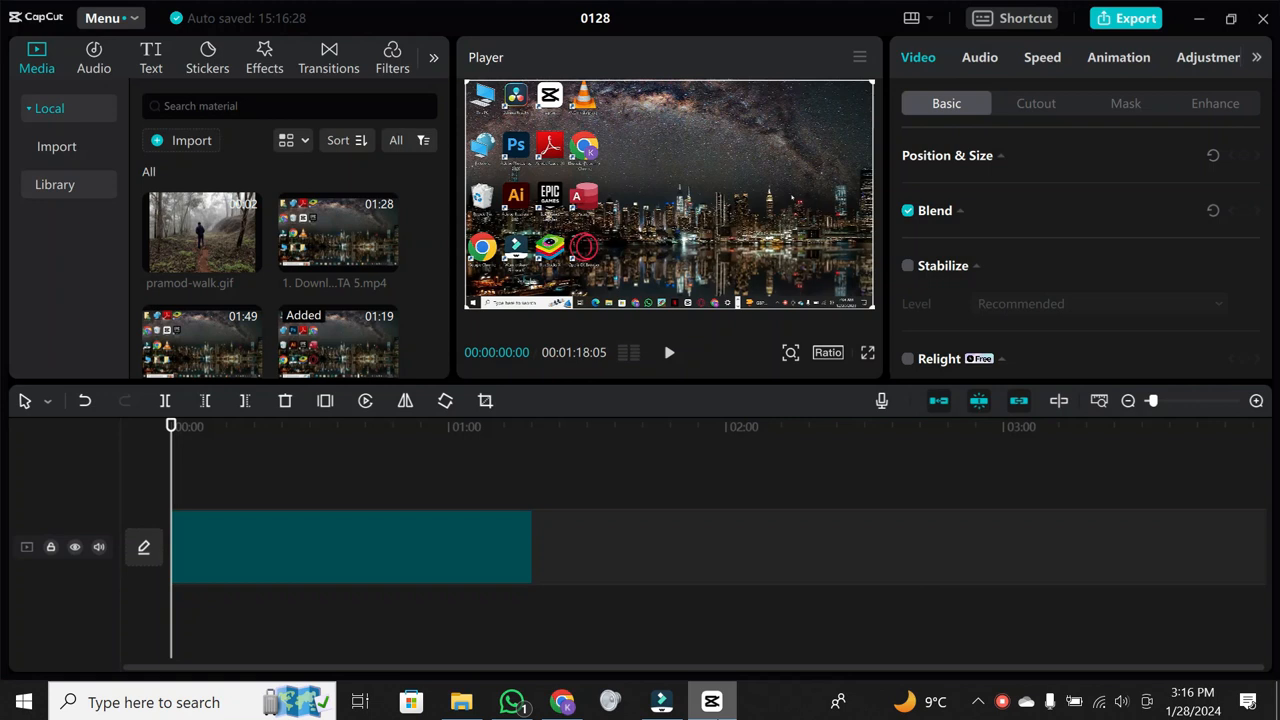
pyautogui.click(350, 547)
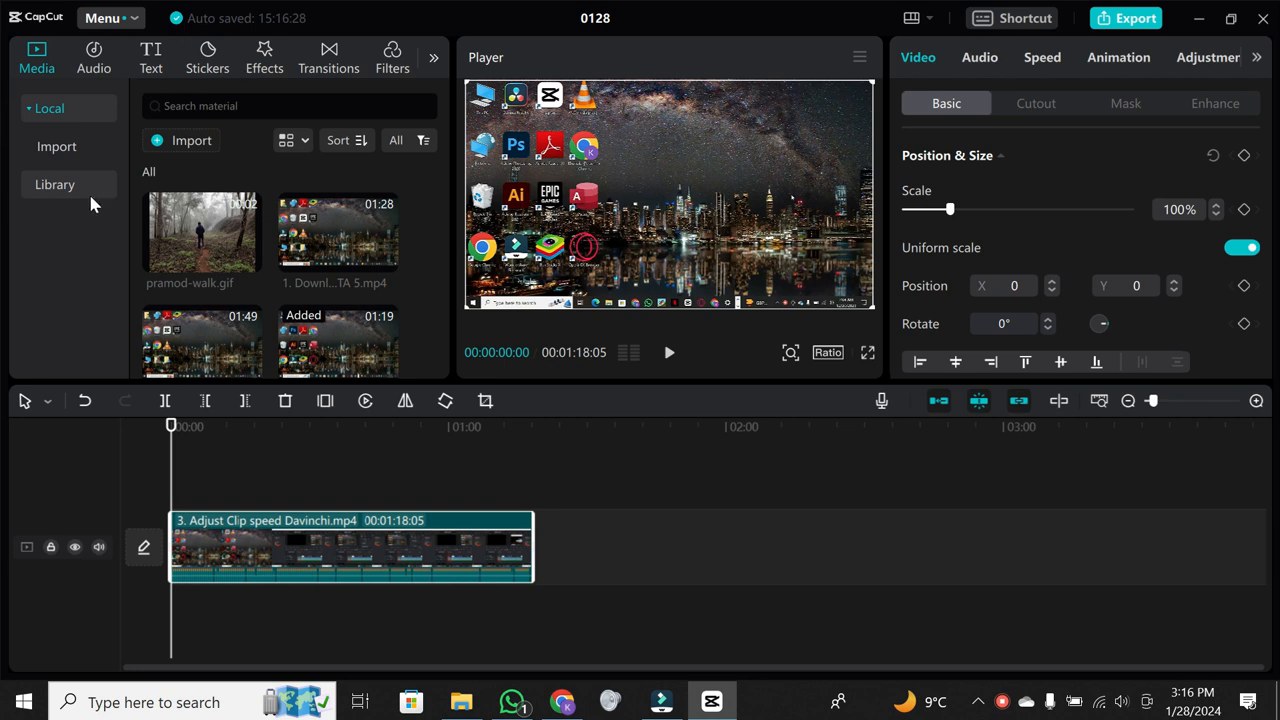
pyautogui.moveTo(417, 230)
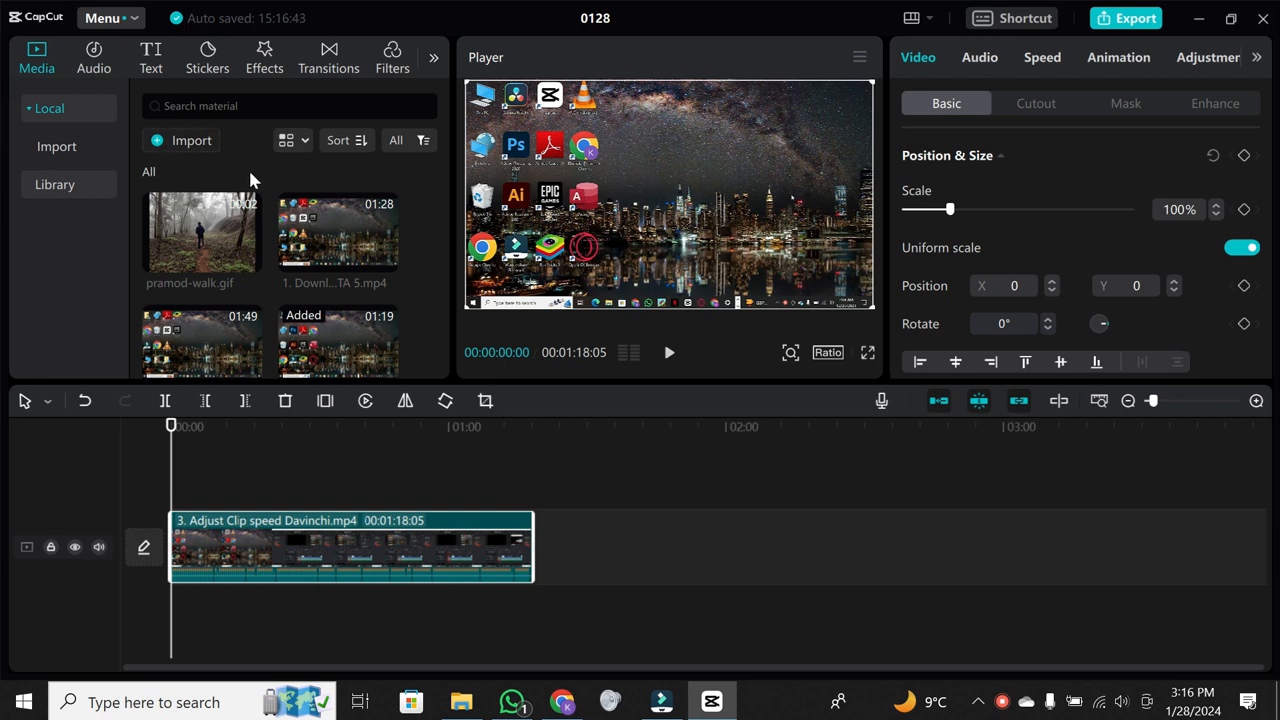
pyautogui.click(191, 140)
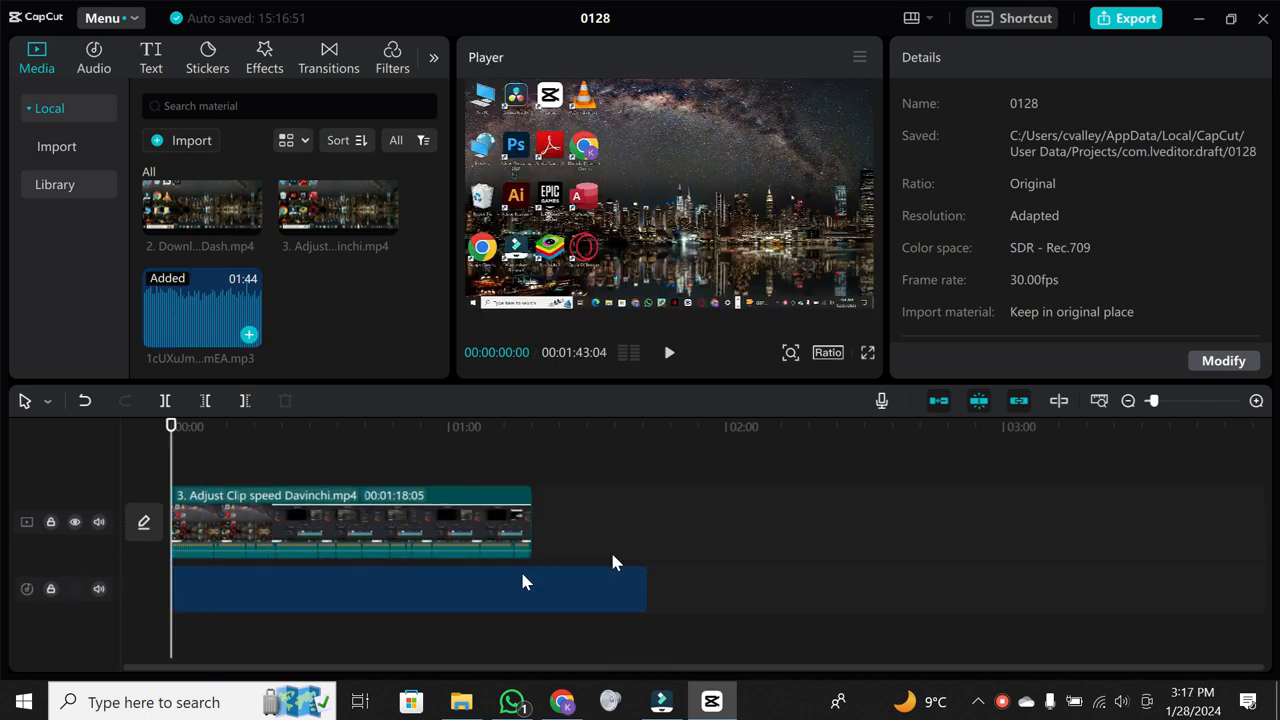
pyautogui.click(400, 588)
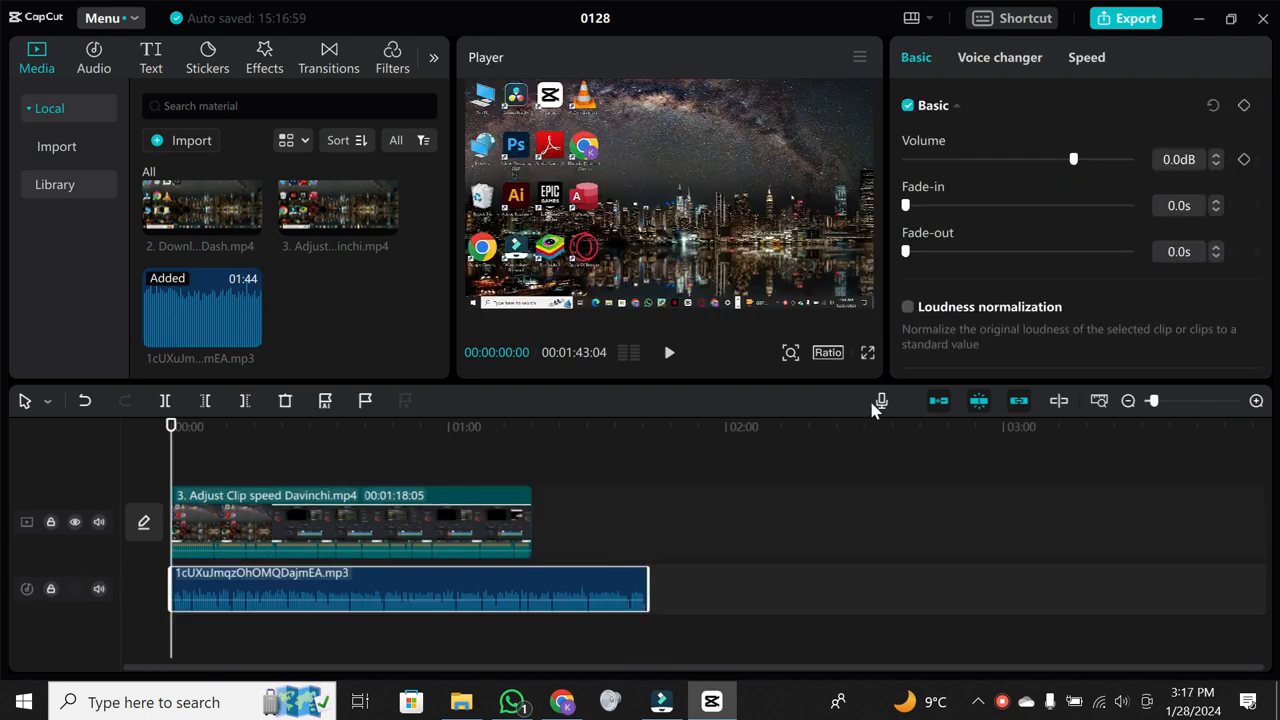
pyautogui.moveTo(880, 401)
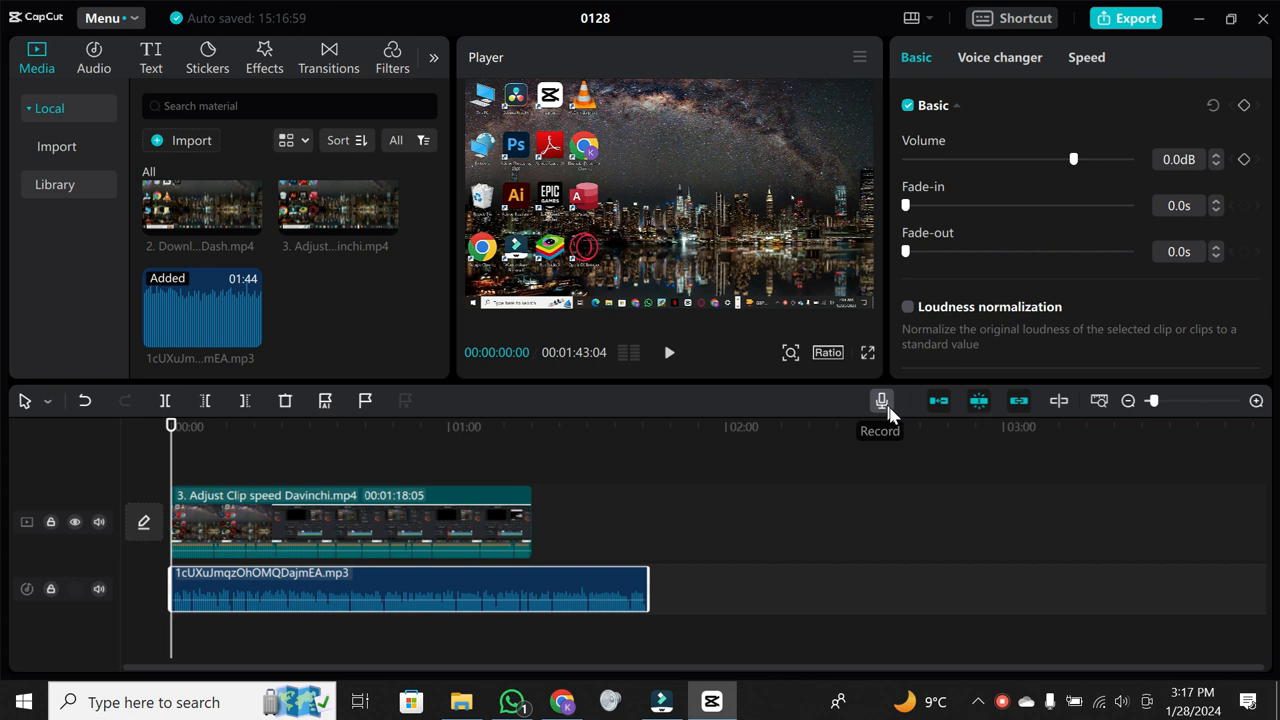
pyautogui.moveTo(882, 405)
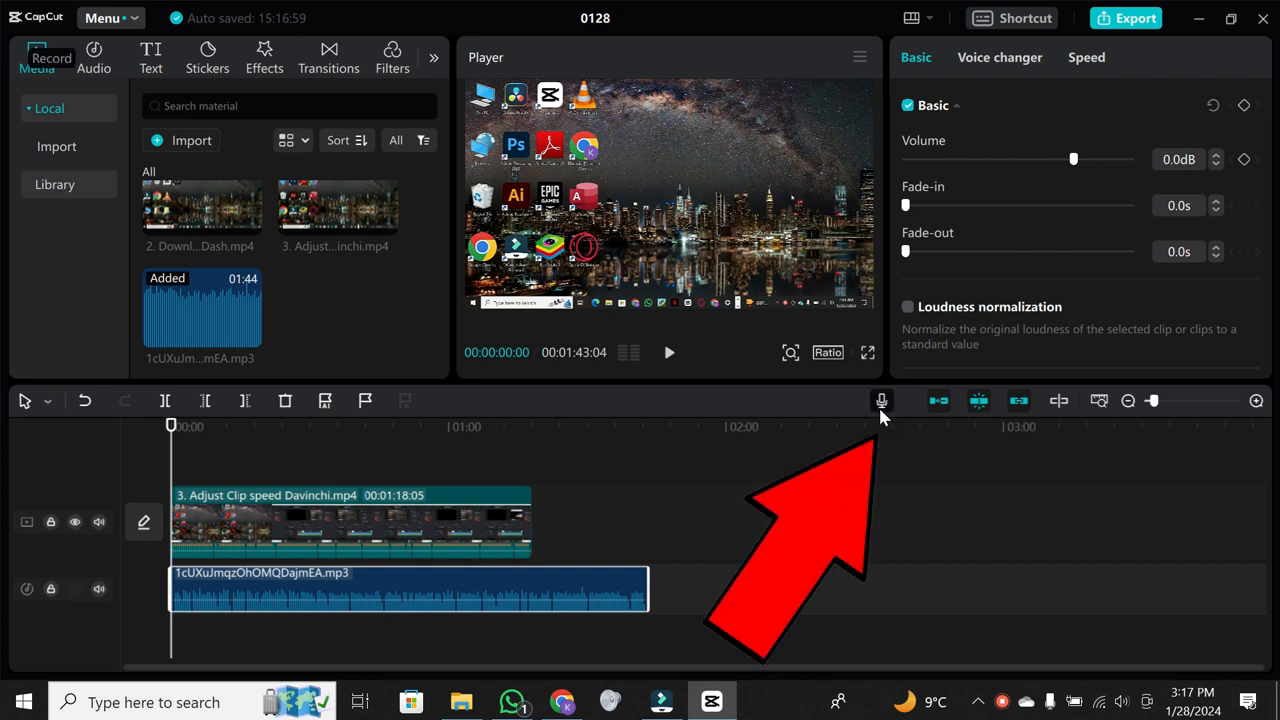
# - Record a short voice clip (Record1) with microphone volume raised to 161 onto its own track
pyautogui.click(881, 400)
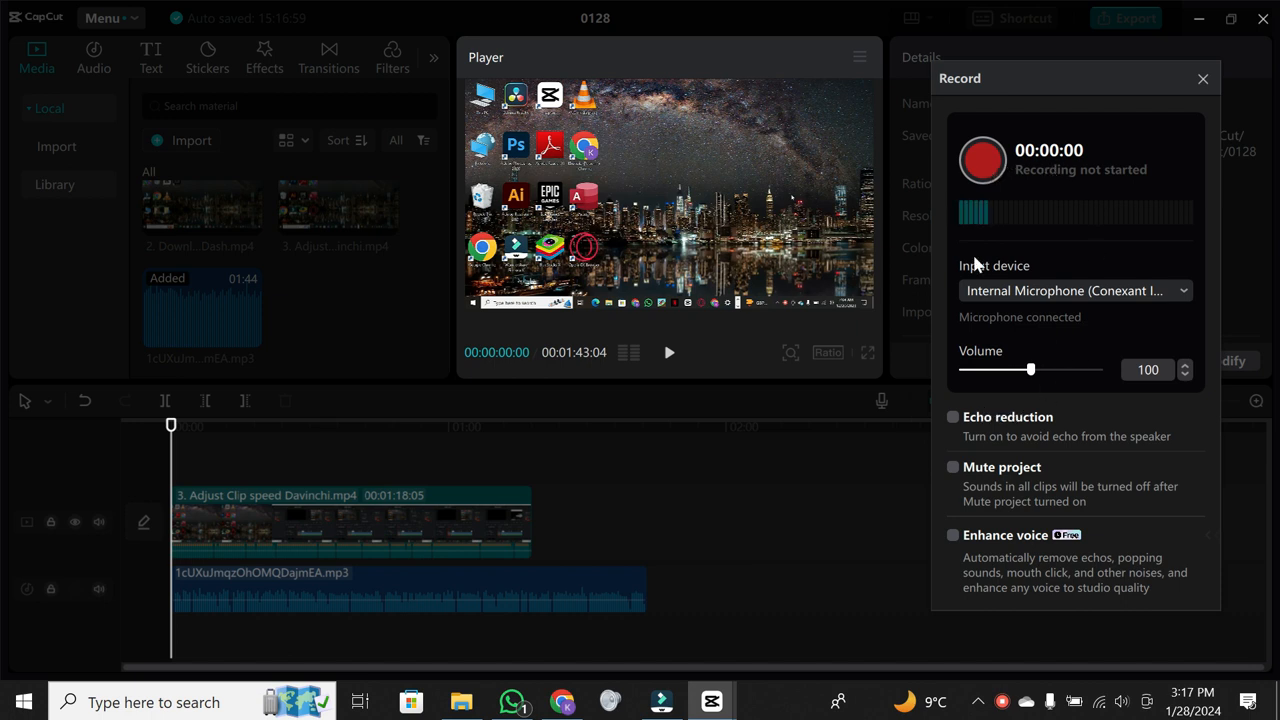
pyautogui.moveTo(1031, 370); pyautogui.dragTo(1025, 370)
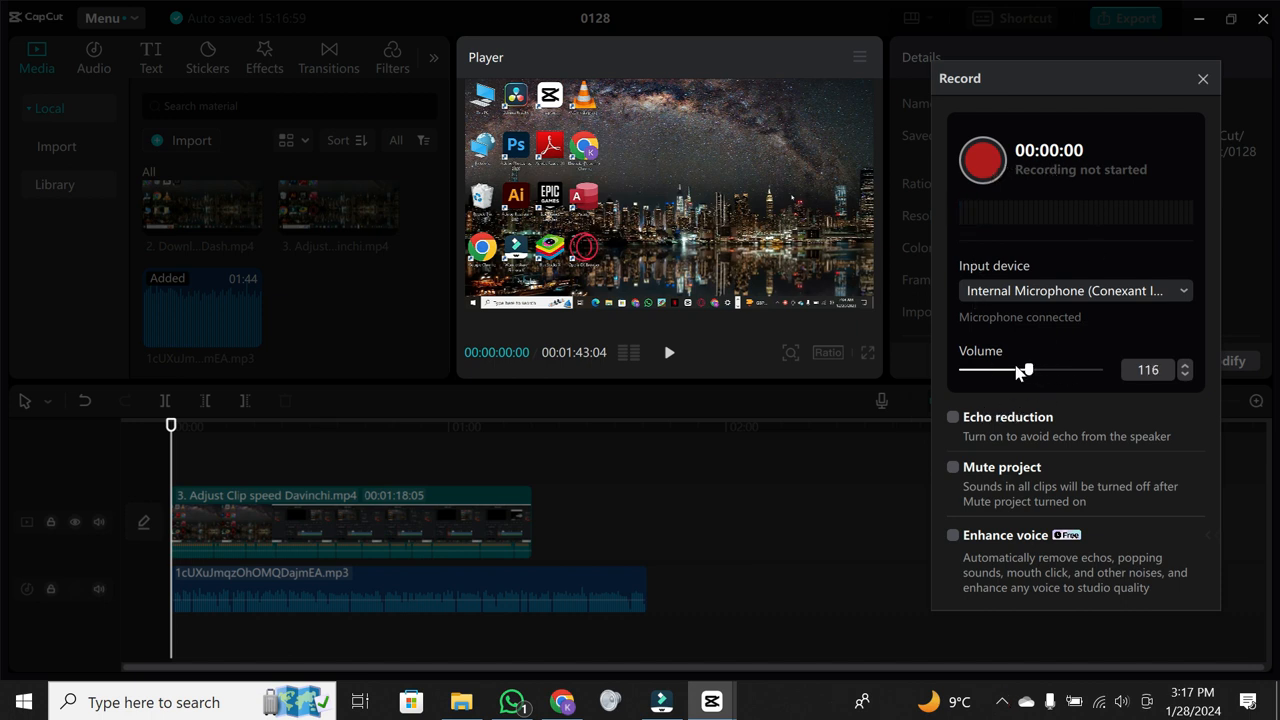
pyautogui.moveTo(1025, 370); pyautogui.dragTo(1072, 370)
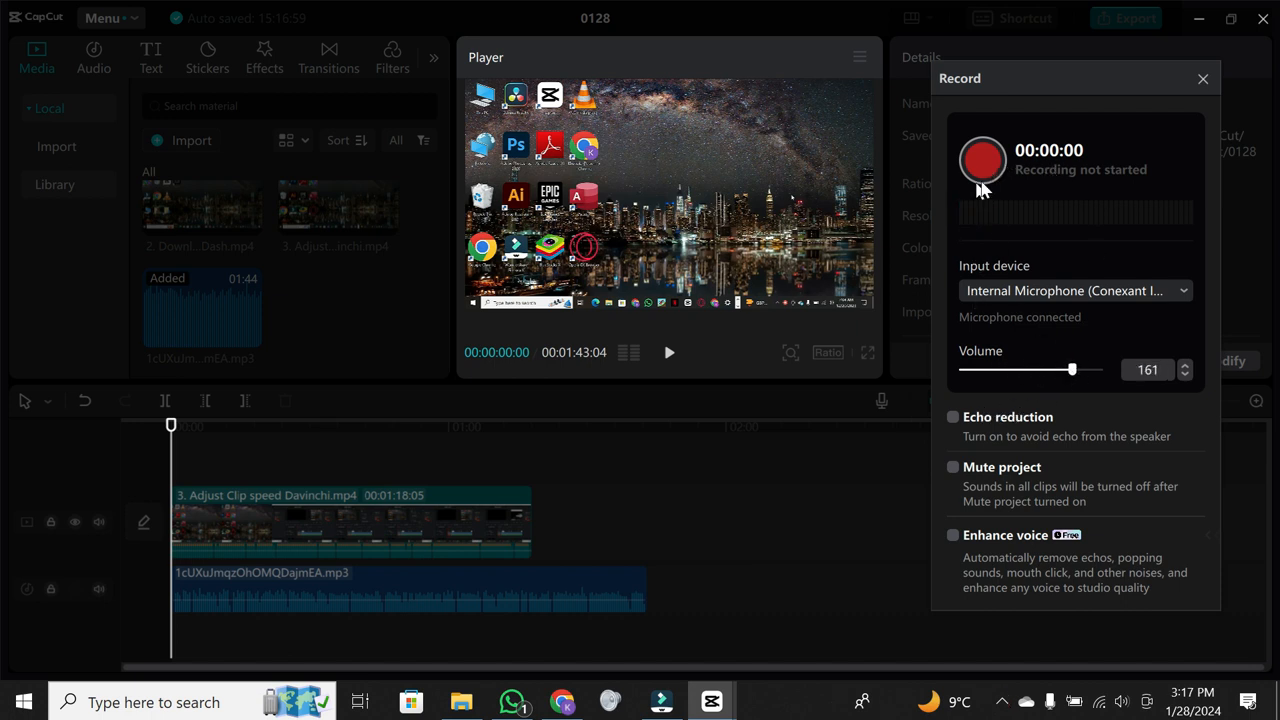
pyautogui.click(982, 160)
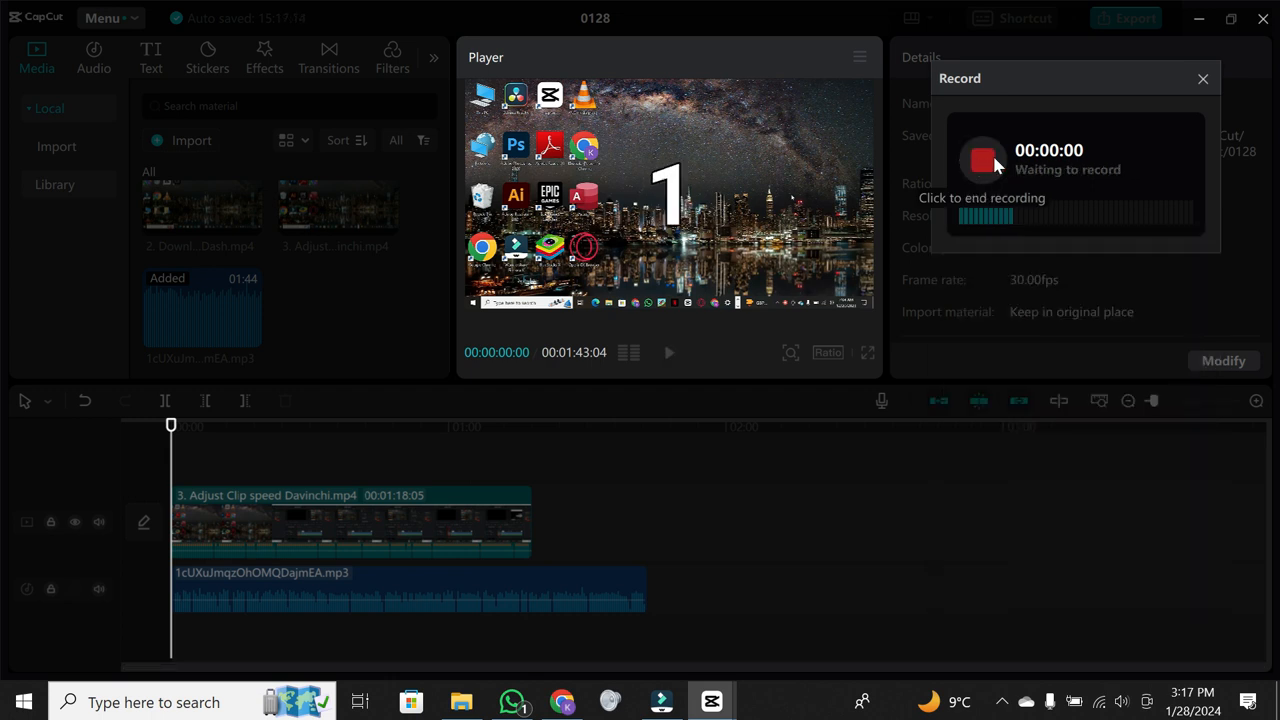
pyautogui.click(982, 160)
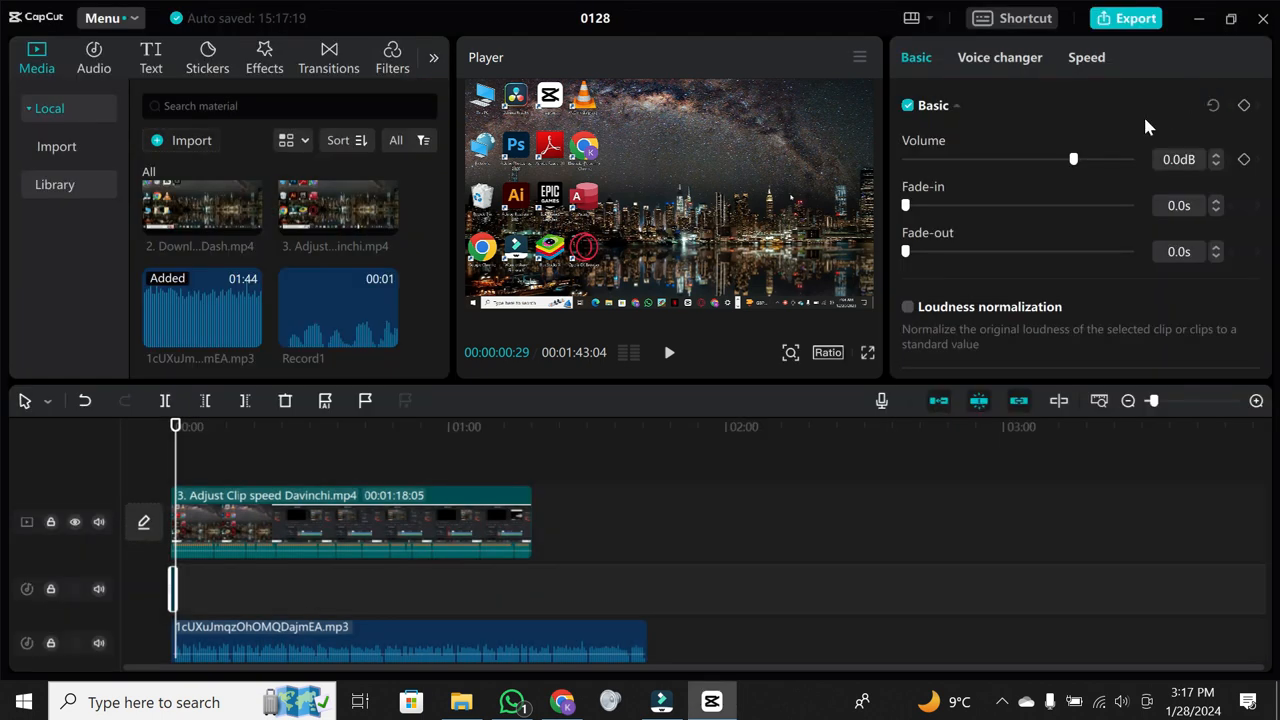
pyautogui.click(276, 568)
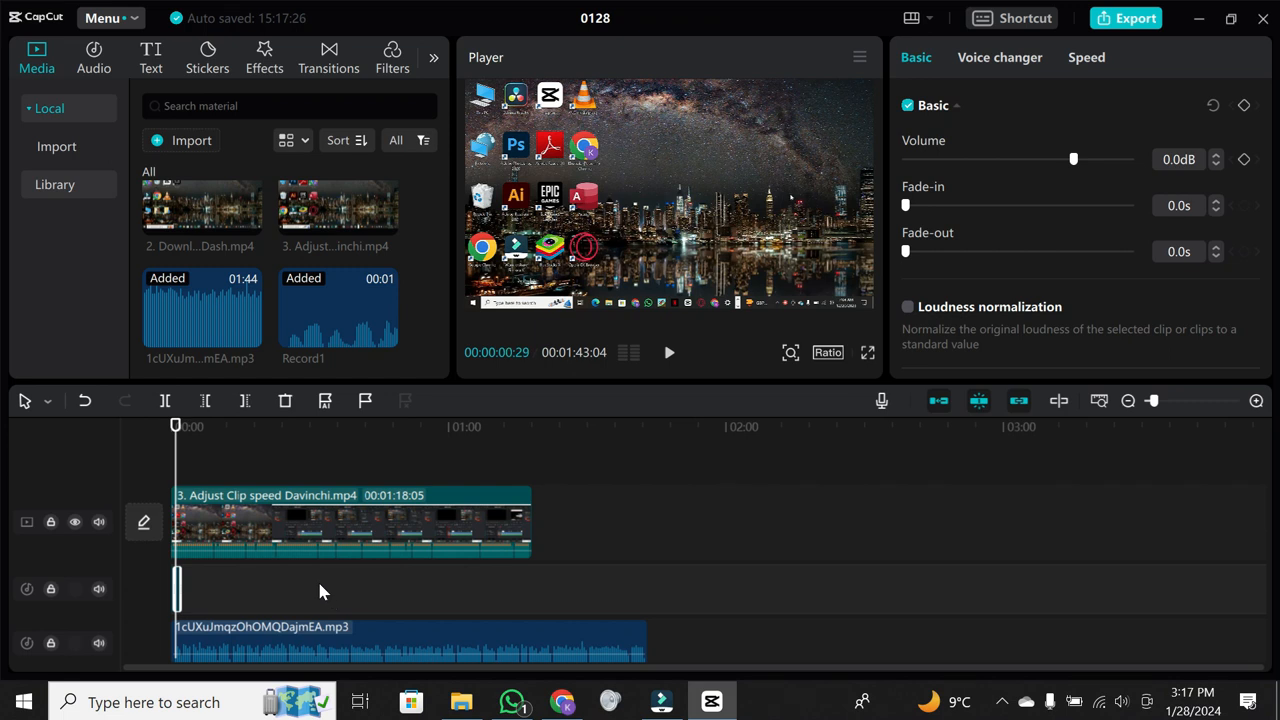
pyautogui.moveTo(720, 555)
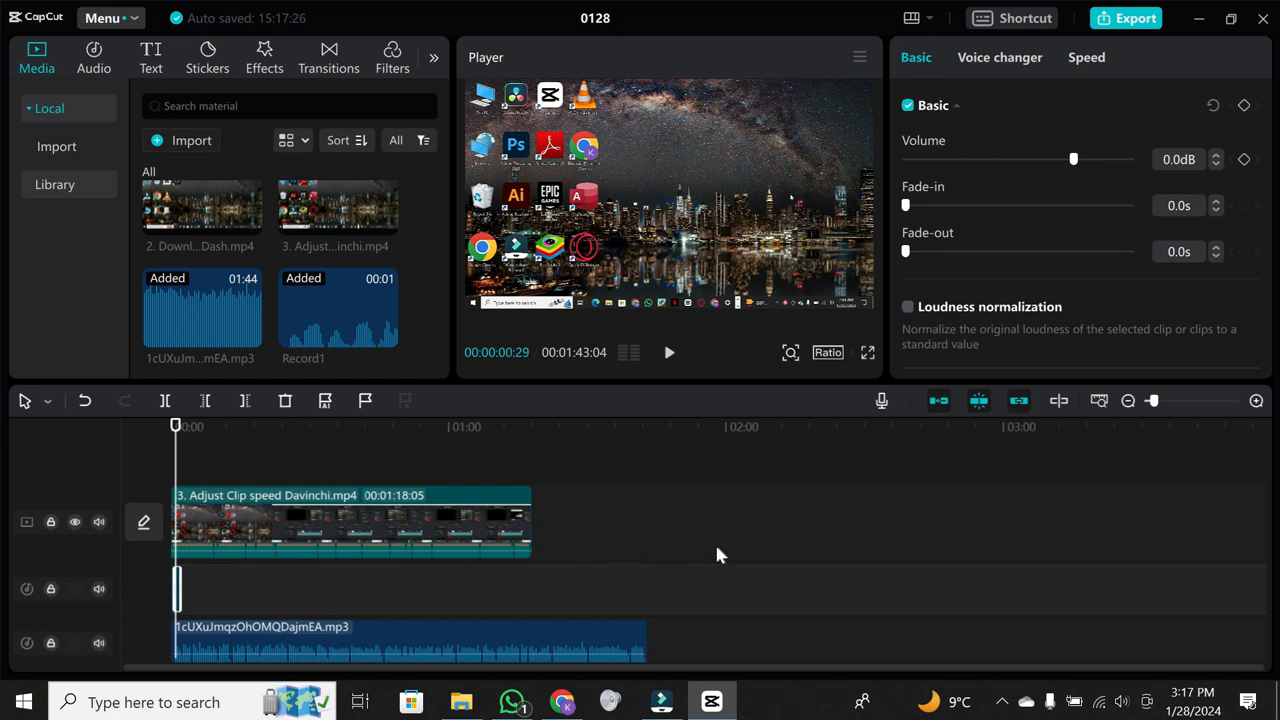